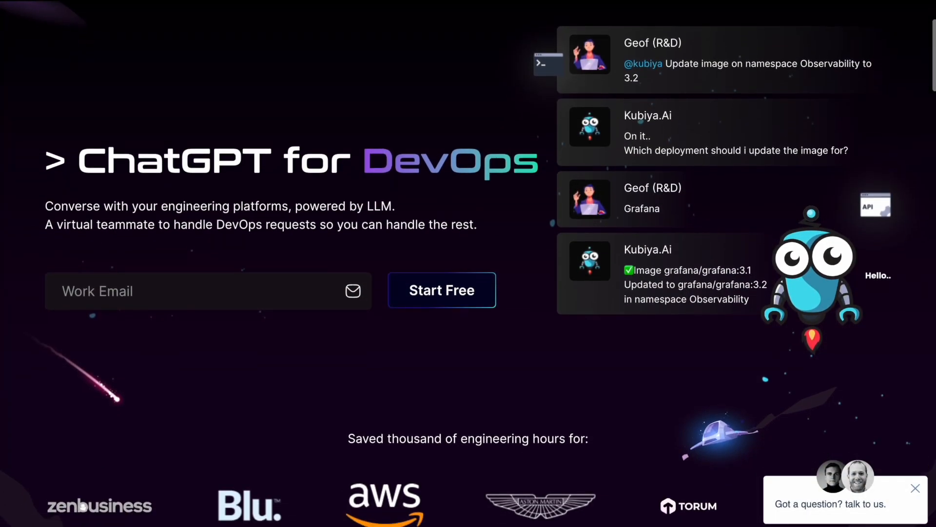
# Name the new action runner and continue to the Action Store template choice.
pyautogui.scroll(-3)
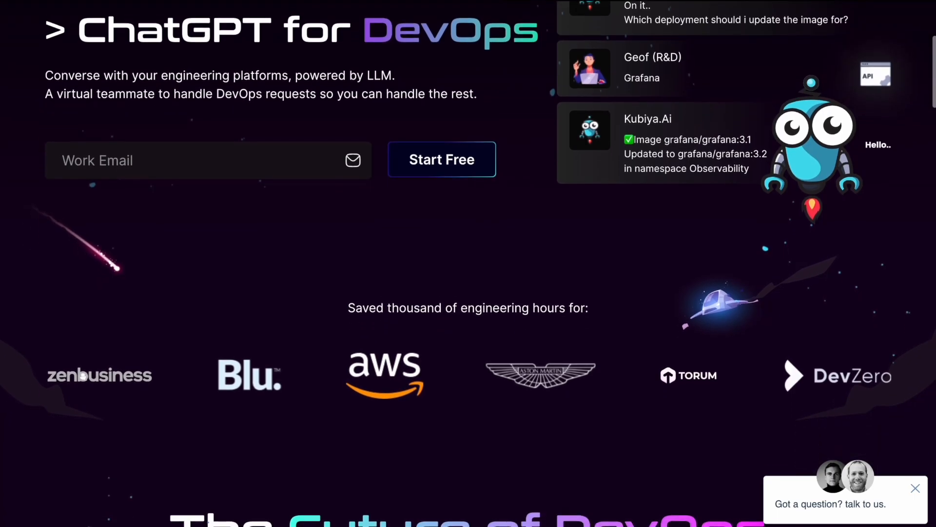
pyautogui.click(502, 440)
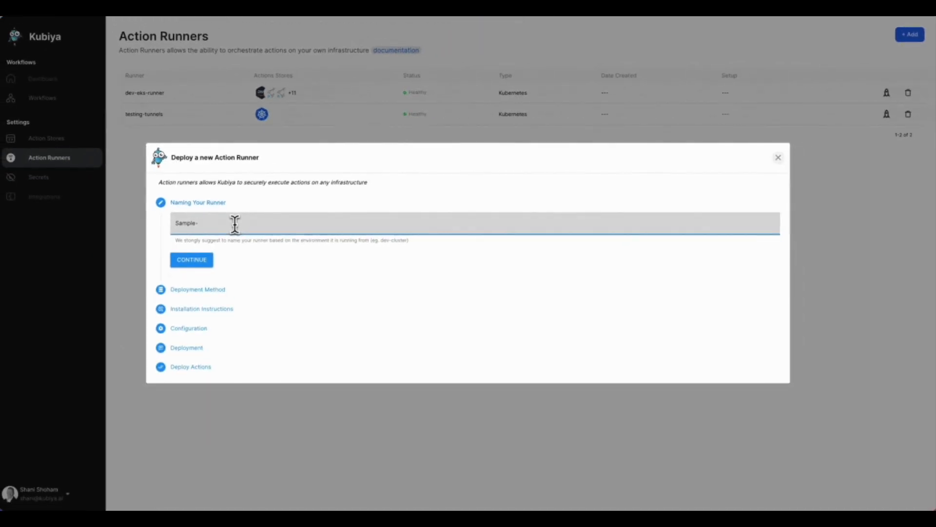
pyautogui.click(191, 259)
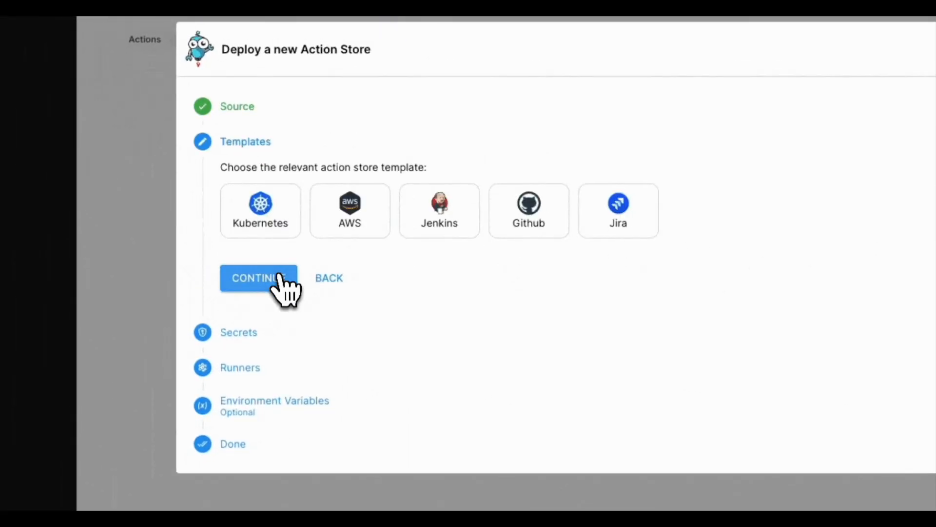
pyautogui.click(257, 278)
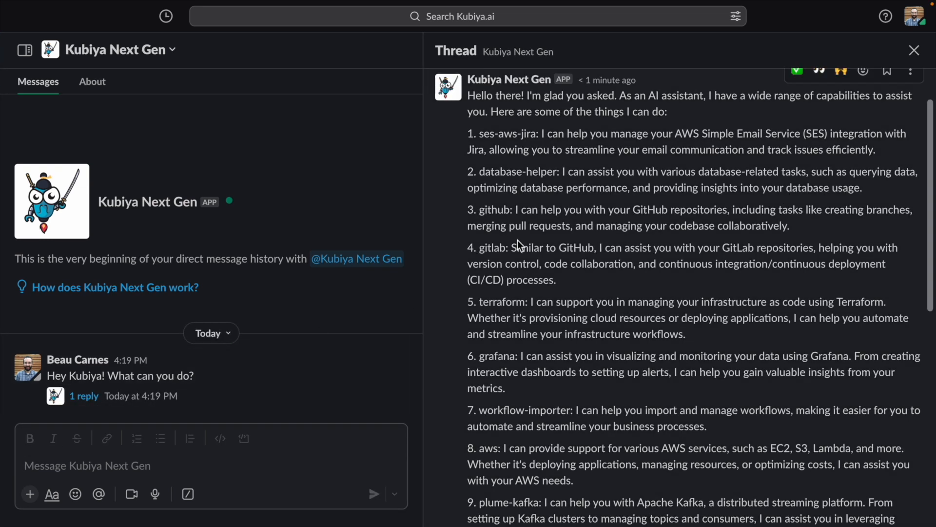
pyautogui.scroll(-3)
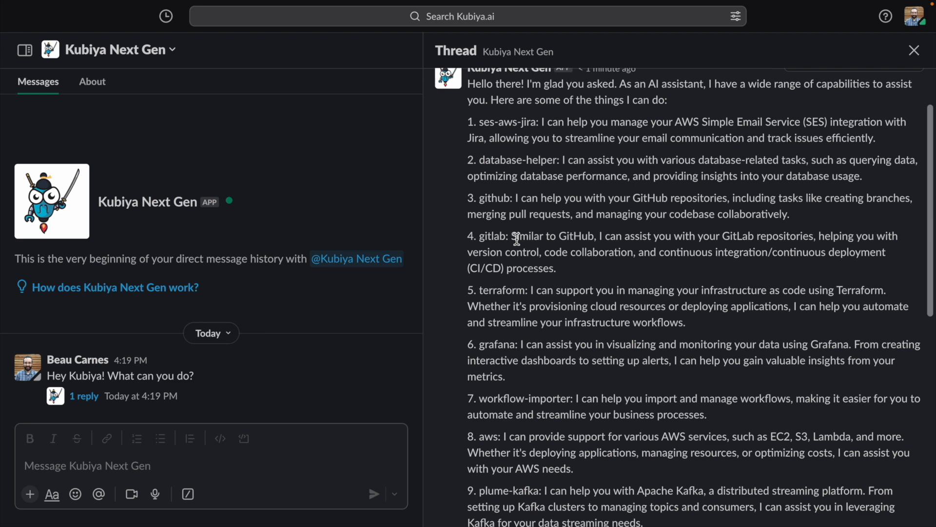
pyautogui.scroll(-3)
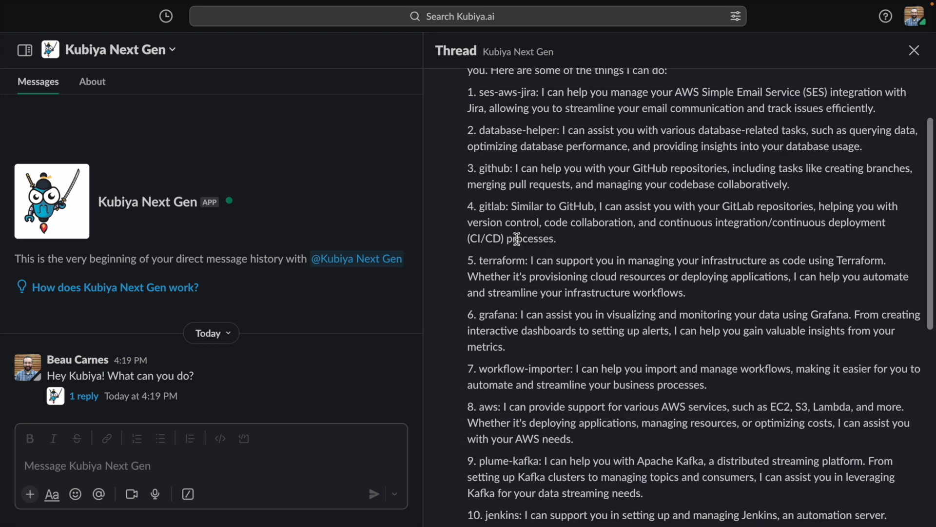
pyautogui.scroll(-3)
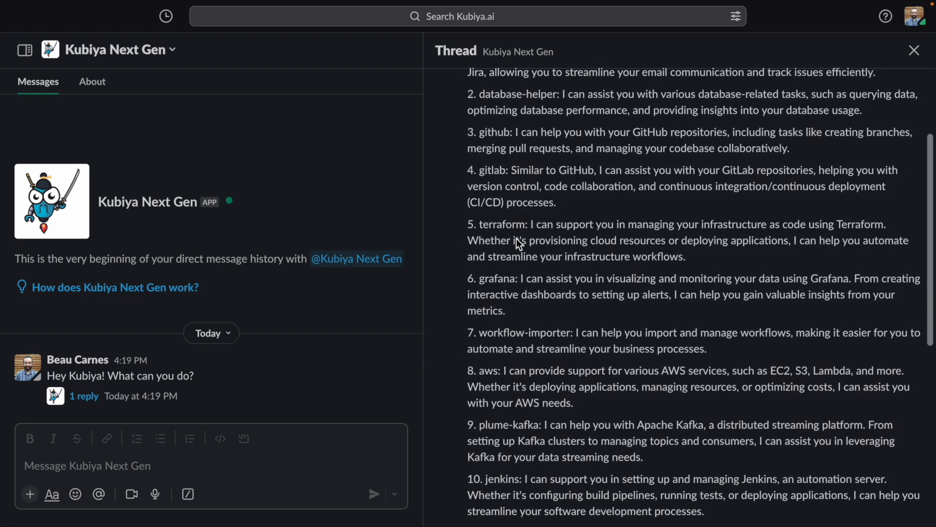
pyautogui.scroll(-3)
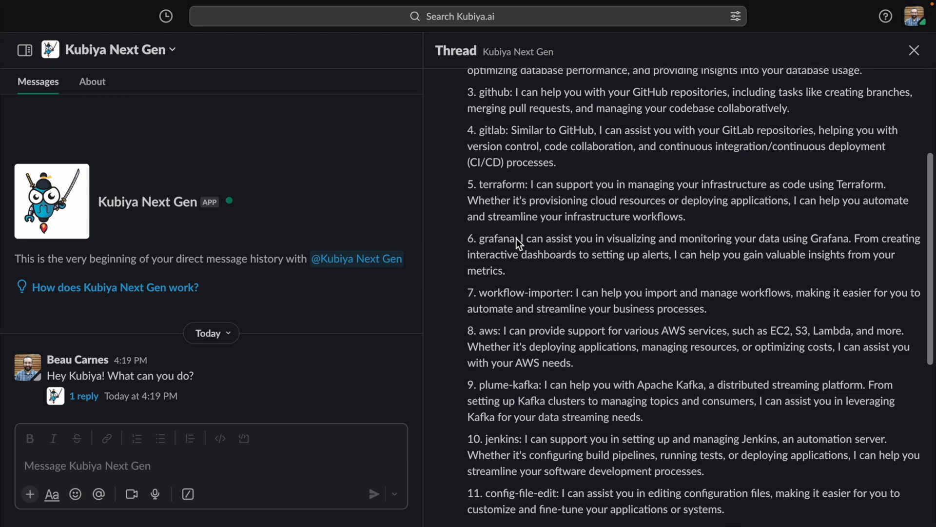
pyautogui.write('What can you do in')
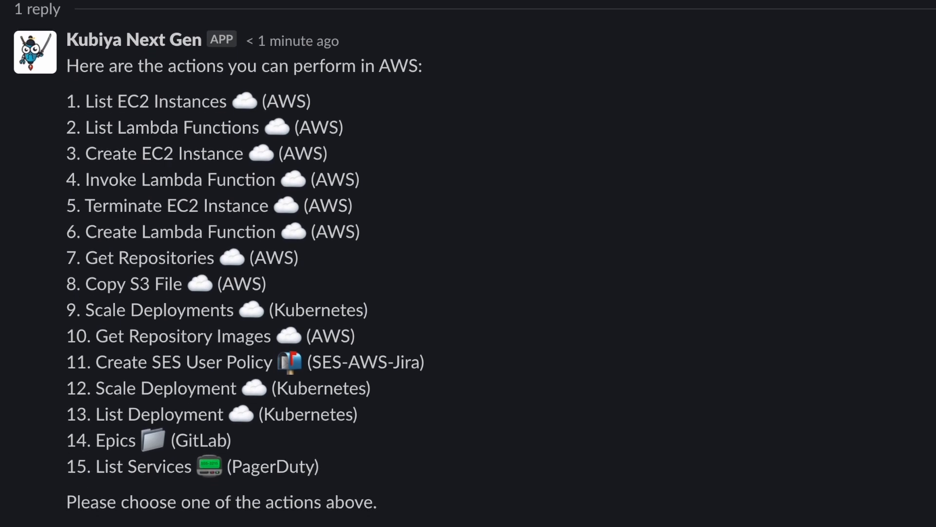
# Ask the bot to 'List EC2 Instances' and confirm 'yes' to terminate instance i-09c5763b13468fbc3.
pyautogui.scroll(-3)
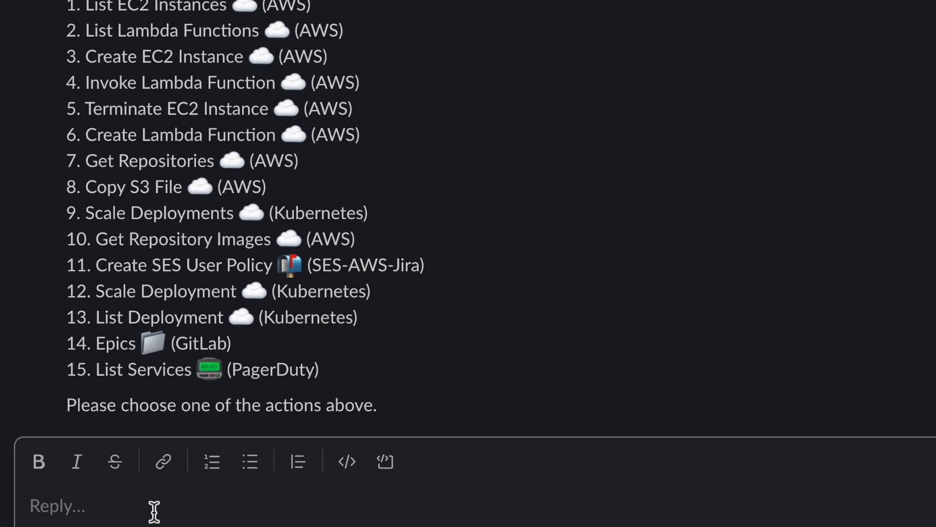
pyautogui.write('List EC2 Instances')
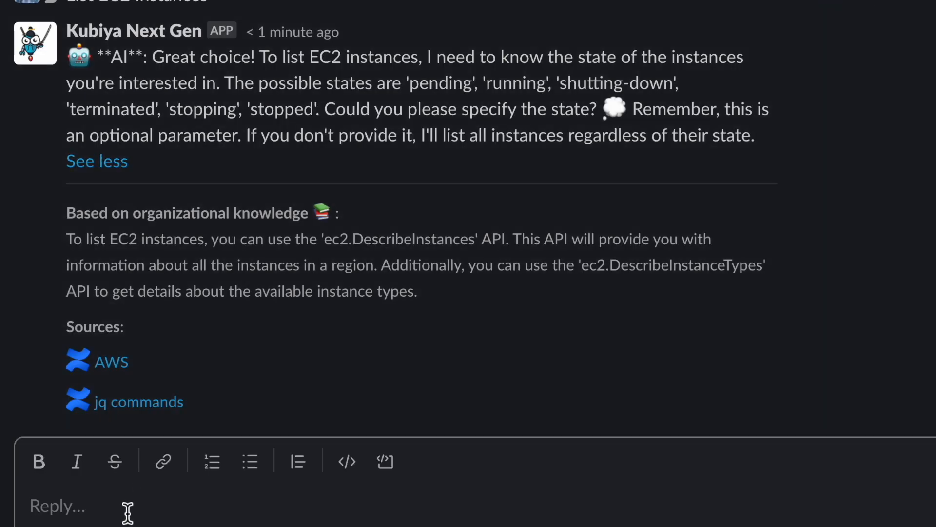
pyautogui.scroll(-3)
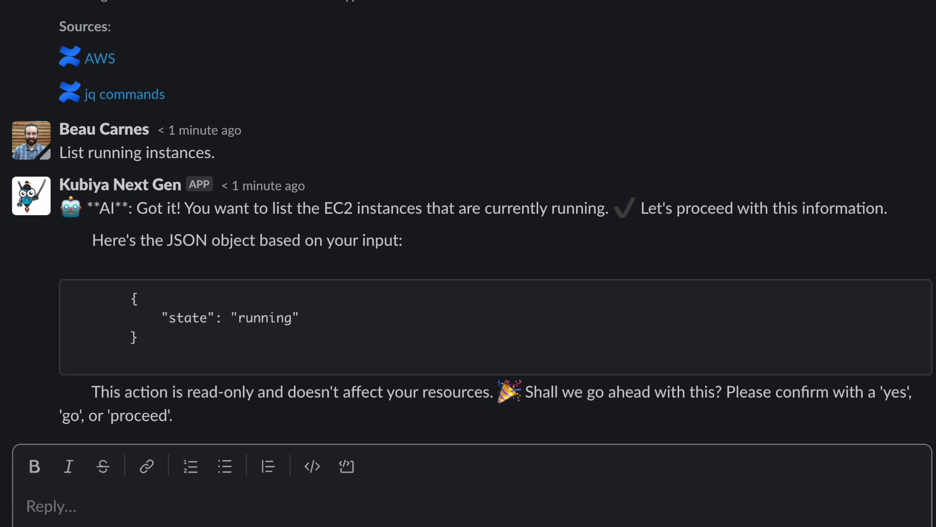
pyautogui.write('yes')
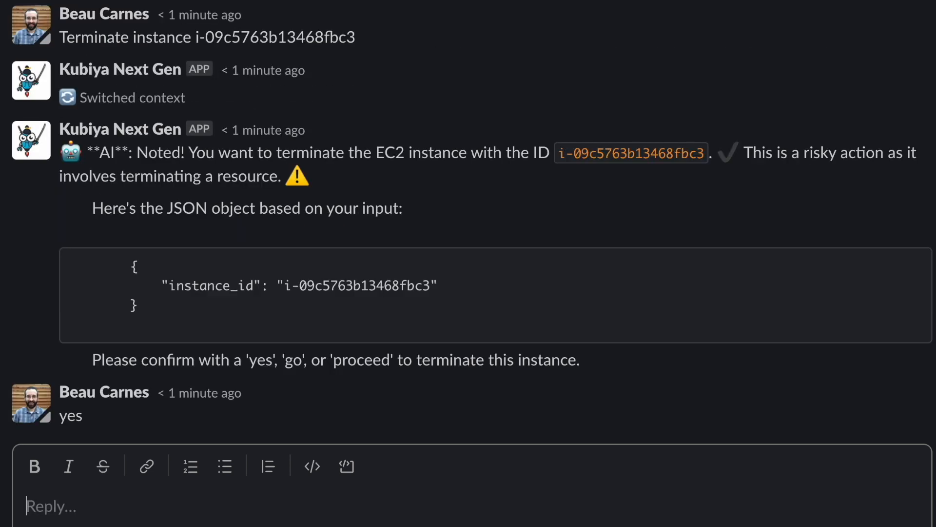
pyautogui.scroll(-3)
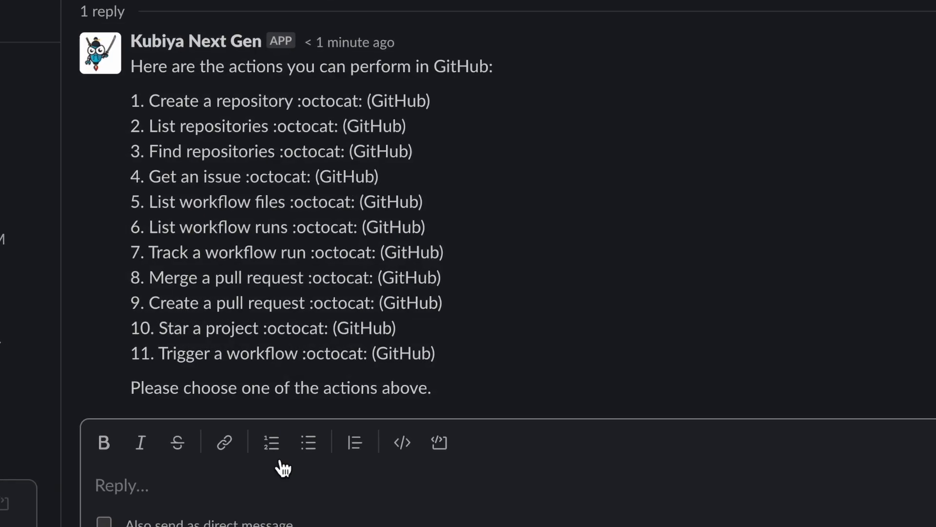
# Ask the bot to 'List GitHub repositories' and read its list (bot-core, bot-dsl, bot-terraform).
pyautogui.write('List GitHub repositories')
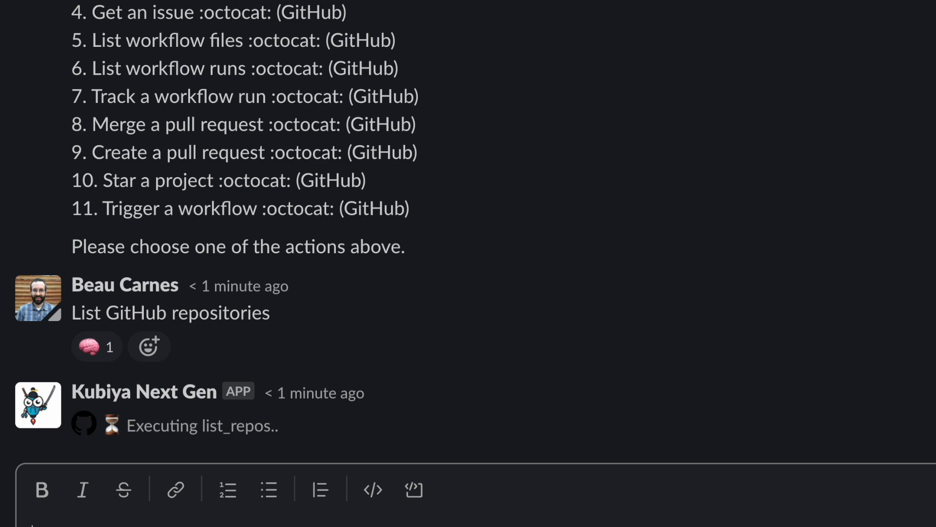
pyautogui.scroll(-3)
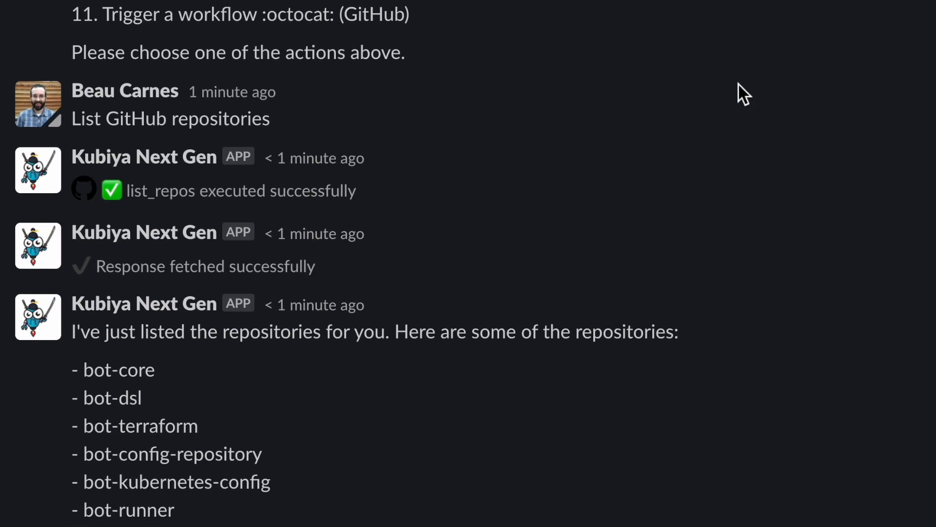
pyautogui.scroll(-3)
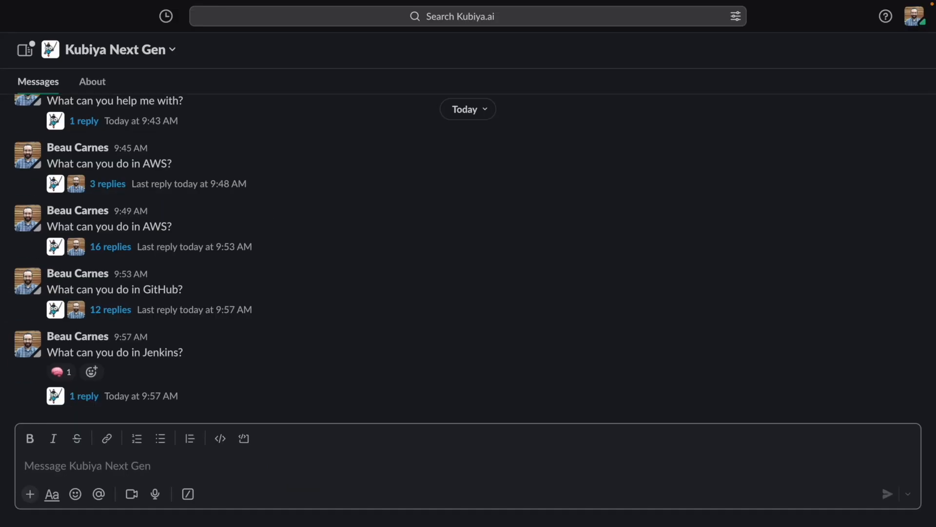
# Review the Jenkins thread where list_builds for job1 was confirmed and executed.
pyautogui.click(84, 395)
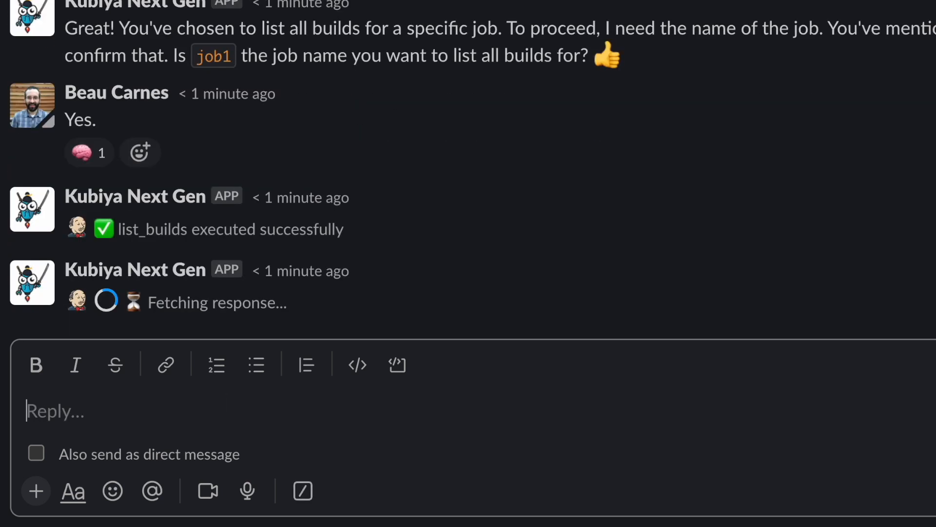
pyautogui.scroll(-3)
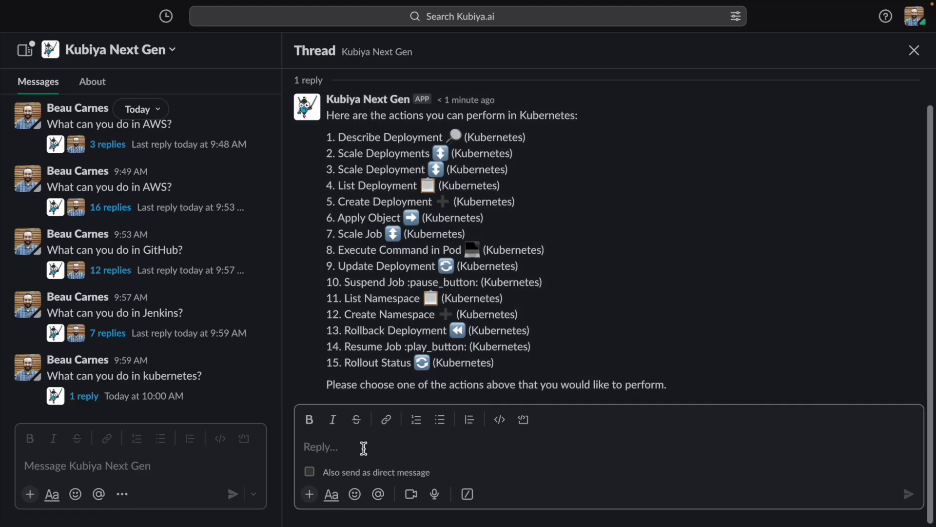
# Reply 'describe deployment' in the Kubernetes actions thread.
pyautogui.write('describe deployment')
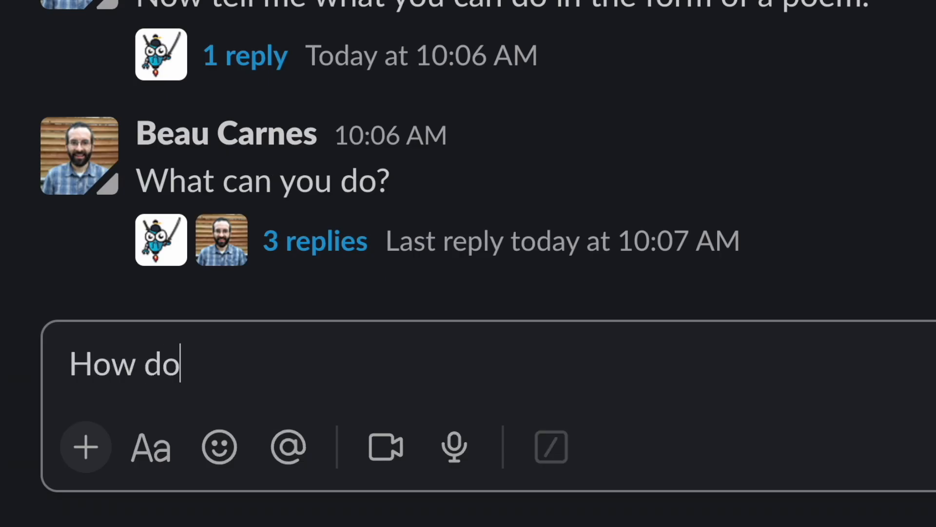
# Extend the draft to 'How do I add a new user in kub' without sending.
pyautogui.write('I add a new user in kub')
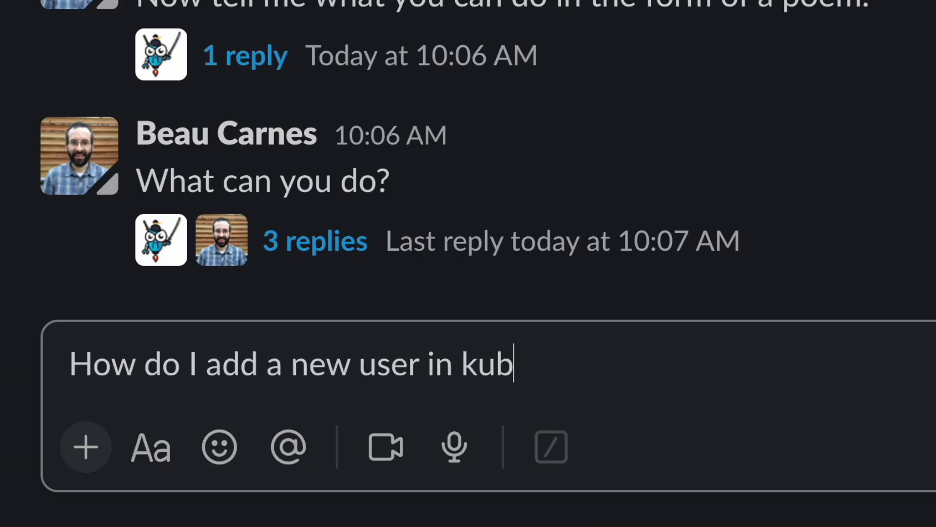